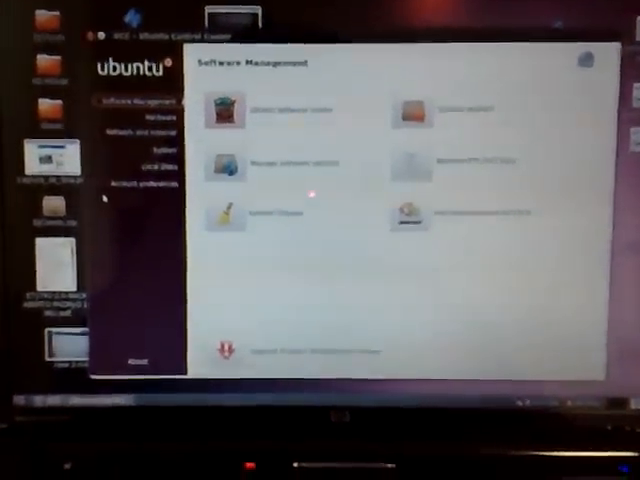
- Open System Monitor to view the laptop's Ubuntu 10.04 memory and Intel i5 CPU details
{"action": "left_click", "coordinate": [134, 116]}
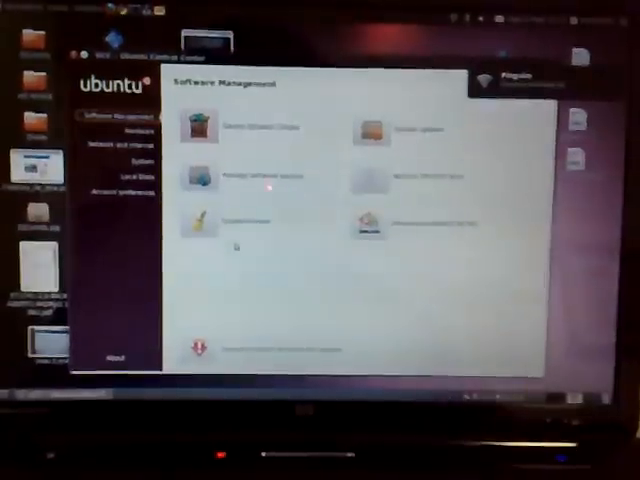
{"action": "left_click", "coordinate": [126, 130]}
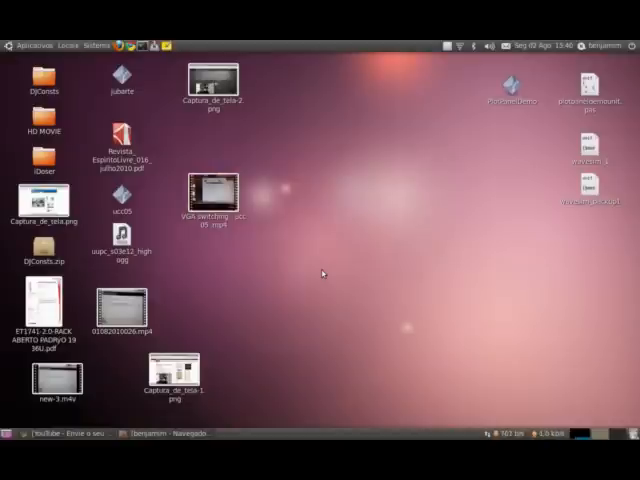
{"action": "mouse_move", "coordinate": [430, 185]}
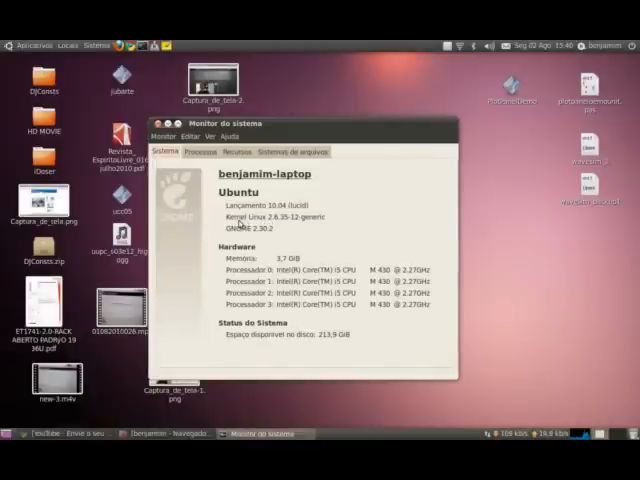
{"action": "mouse_move", "coordinate": [235, 218]}
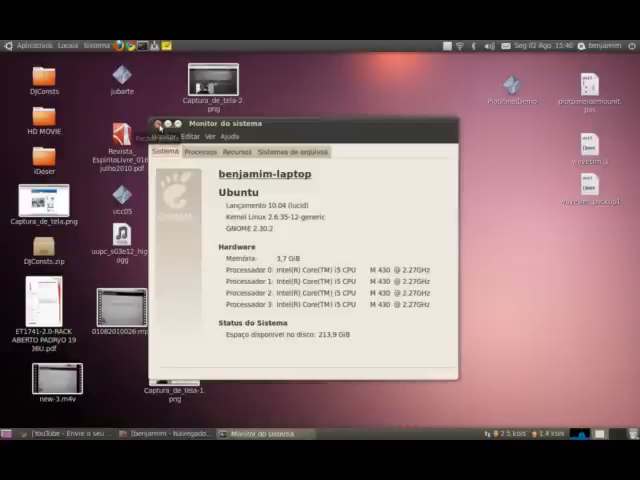
- Close System Monitor and relaunch Ubuntu Control Center on Software Management
{"action": "left_click", "coordinate": [155, 123]}
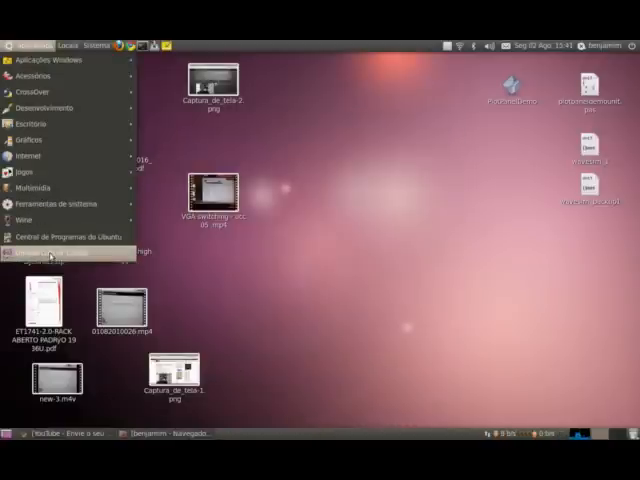
{"action": "left_click", "coordinate": [60, 253]}
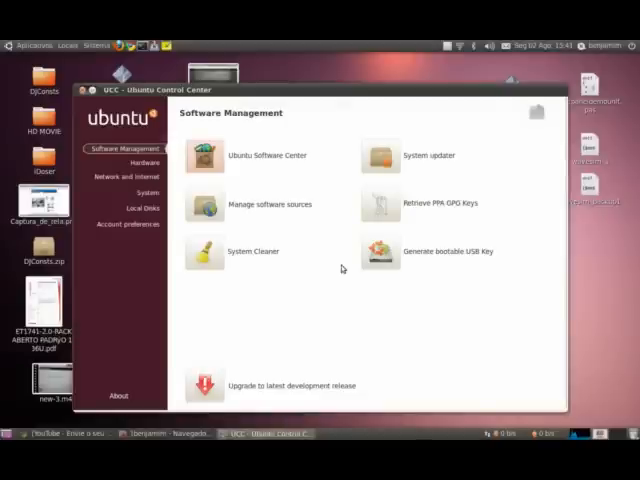